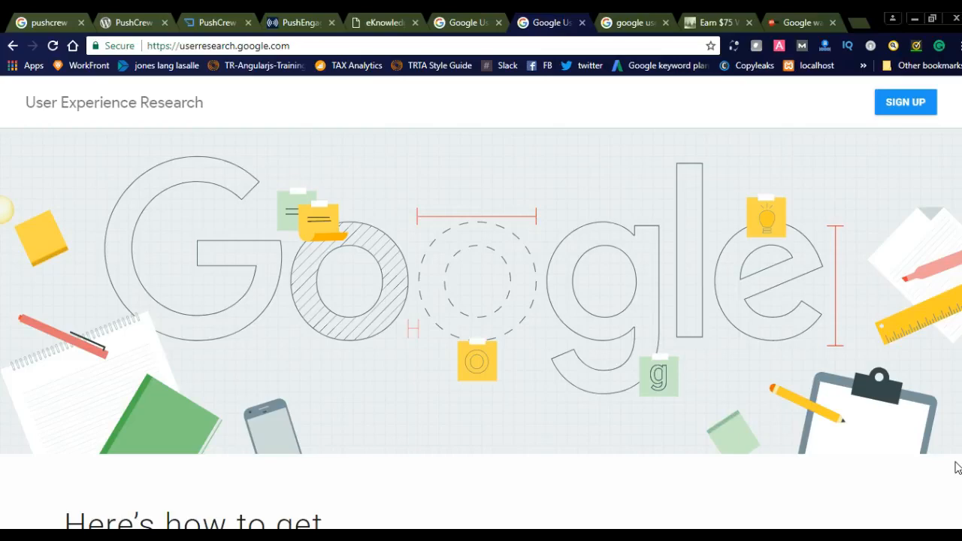
# - Scroll down the homepage past the banner to the Sign up and Participate steps
pyautogui.scroll(-3)
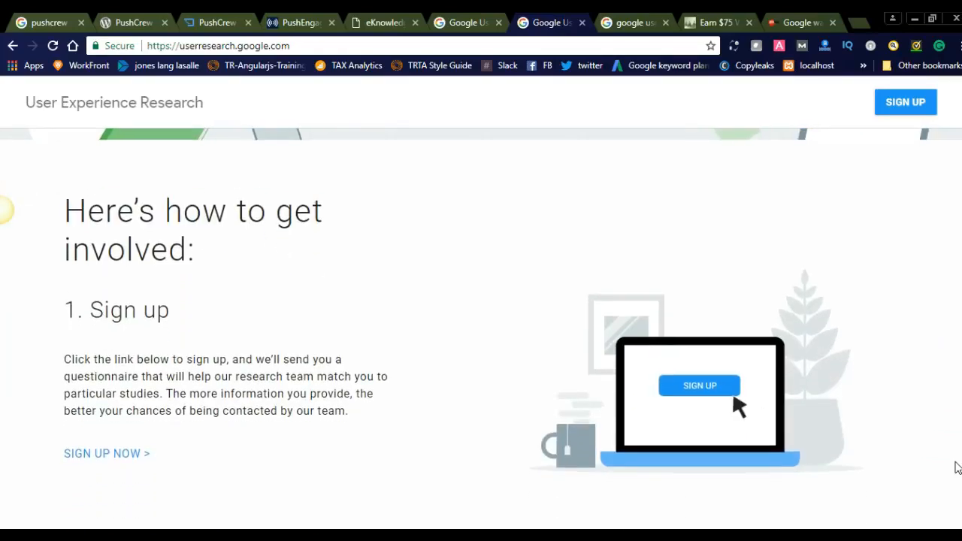
pyautogui.scroll(-3)
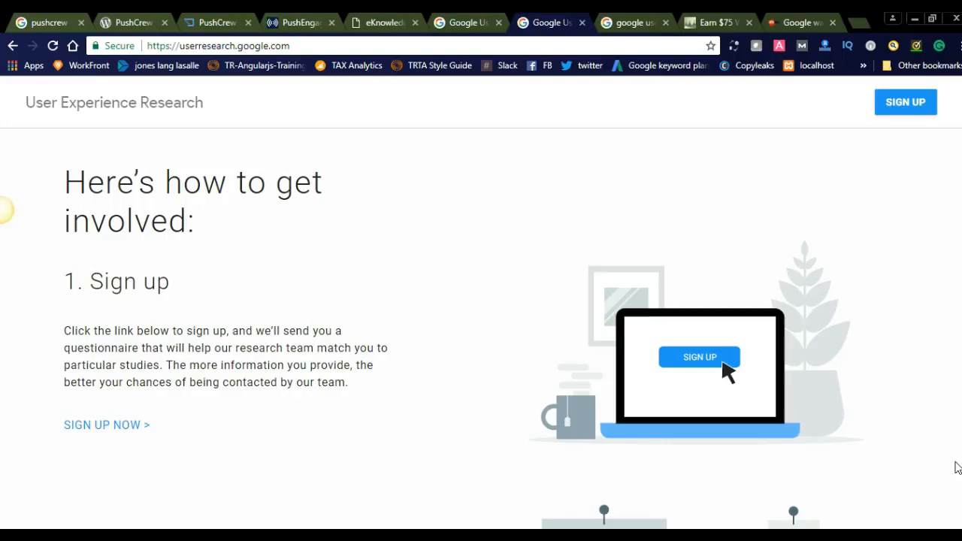
pyautogui.scroll(-3)
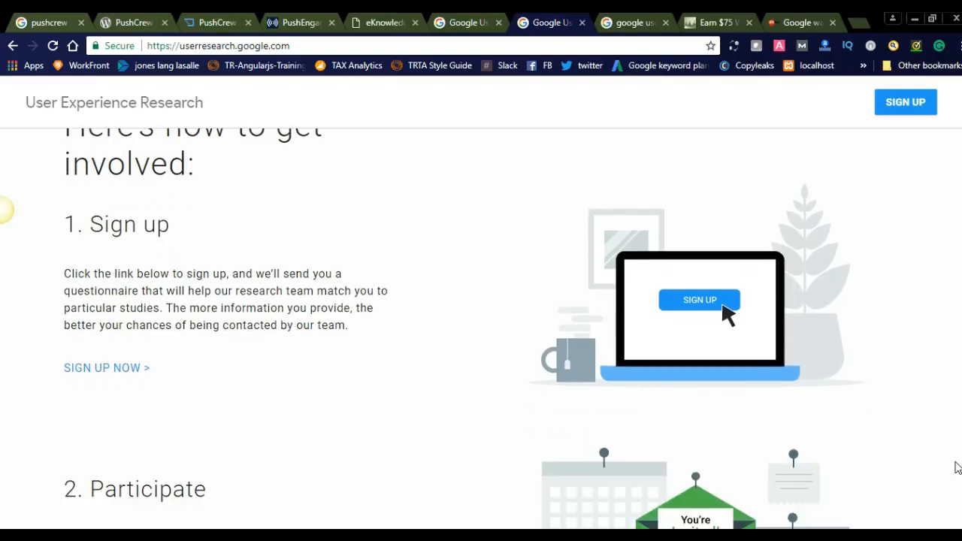
pyautogui.scroll(-3)
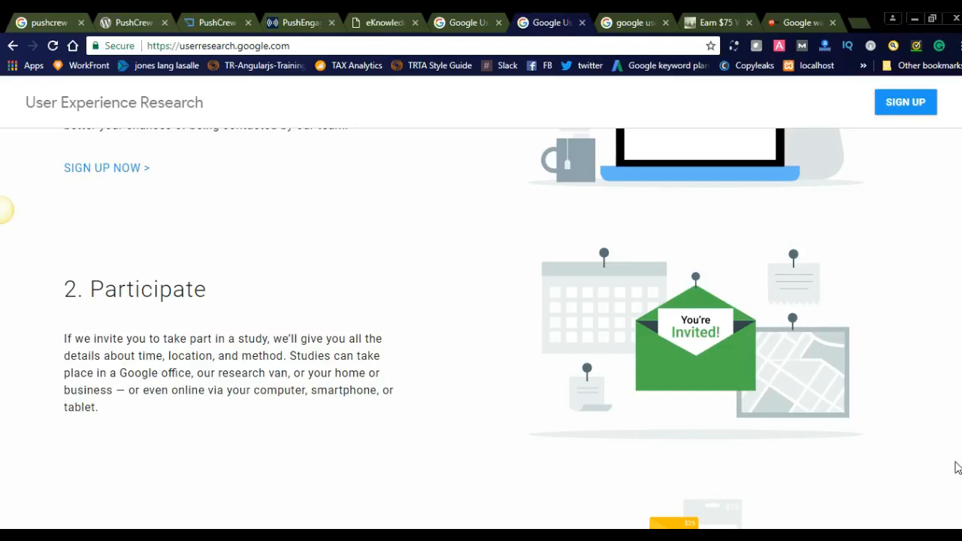
# - Scroll past 'Get rewarded' to the 'We can't wait to hear from you' section
pyautogui.scroll(-3)
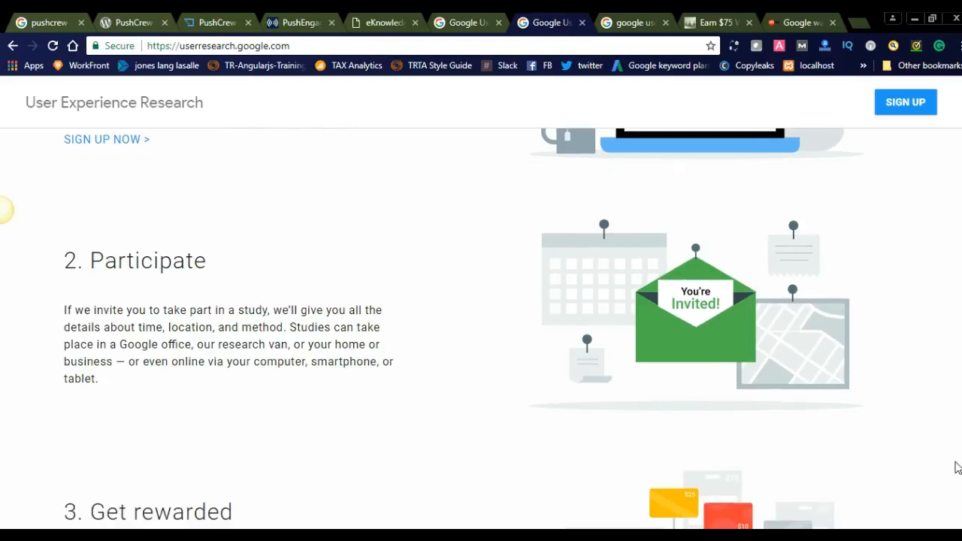
pyautogui.scroll(-3)
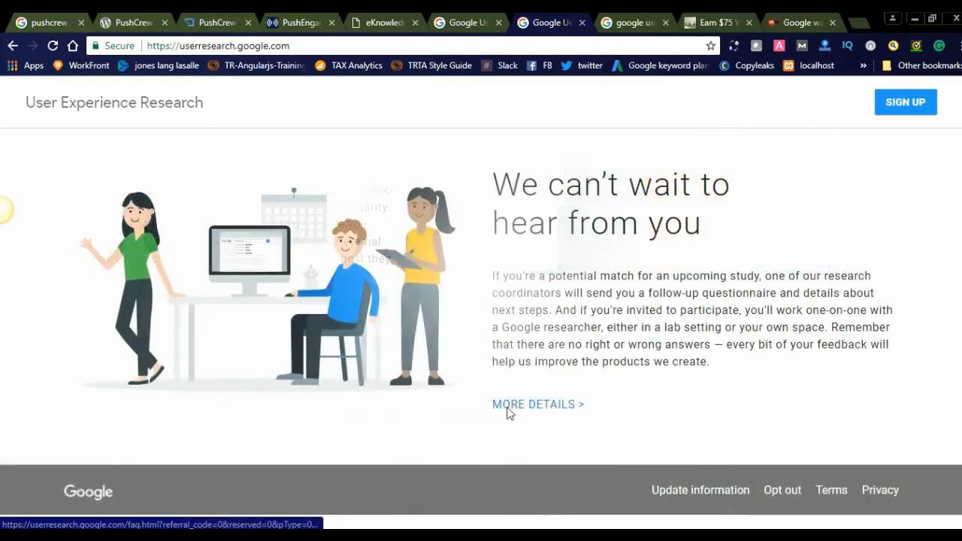
# - Open the FAQ via 'More details' and scroll to the questions on who can join and remote participation
pyautogui.click(534, 404)
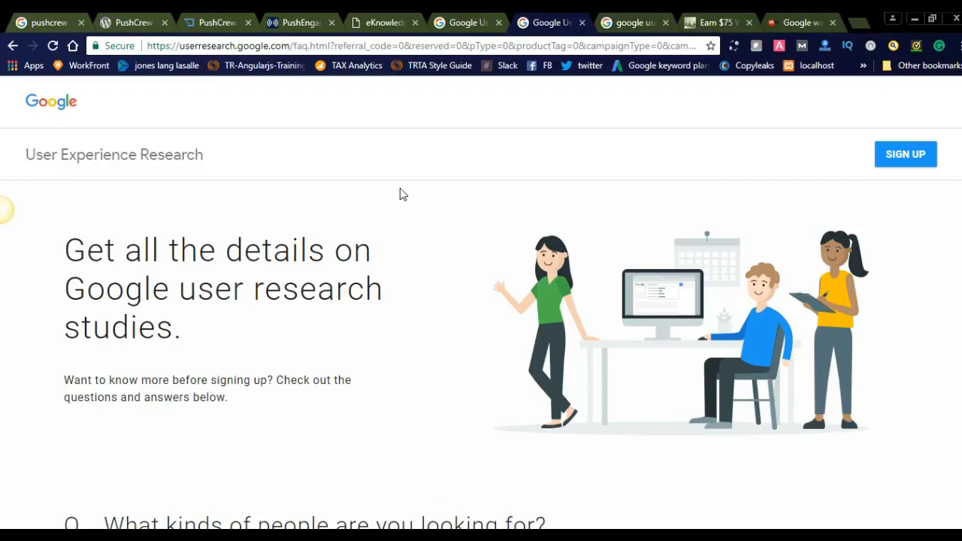
pyautogui.scroll(-3)
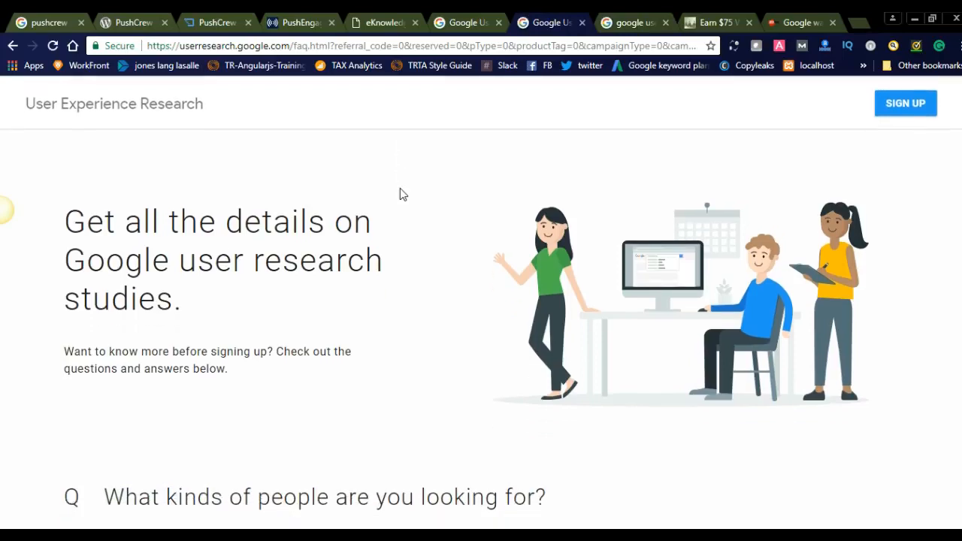
pyautogui.scroll(-3)
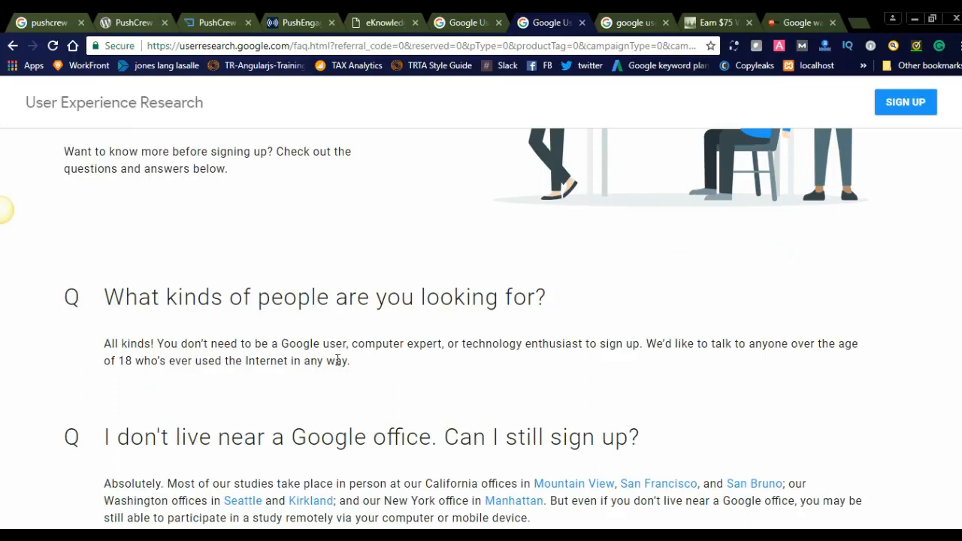
pyautogui.moveTo(586, 358)
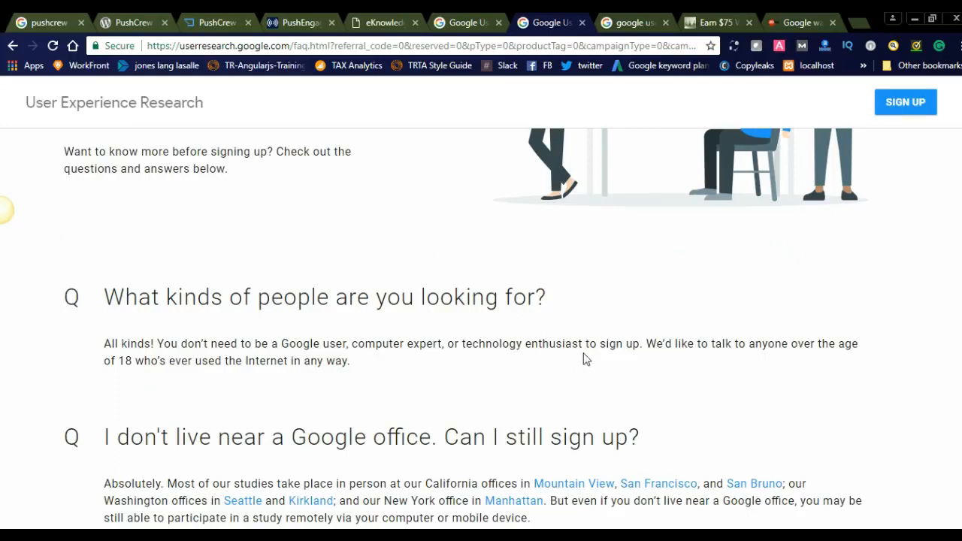
pyautogui.moveTo(643, 358)
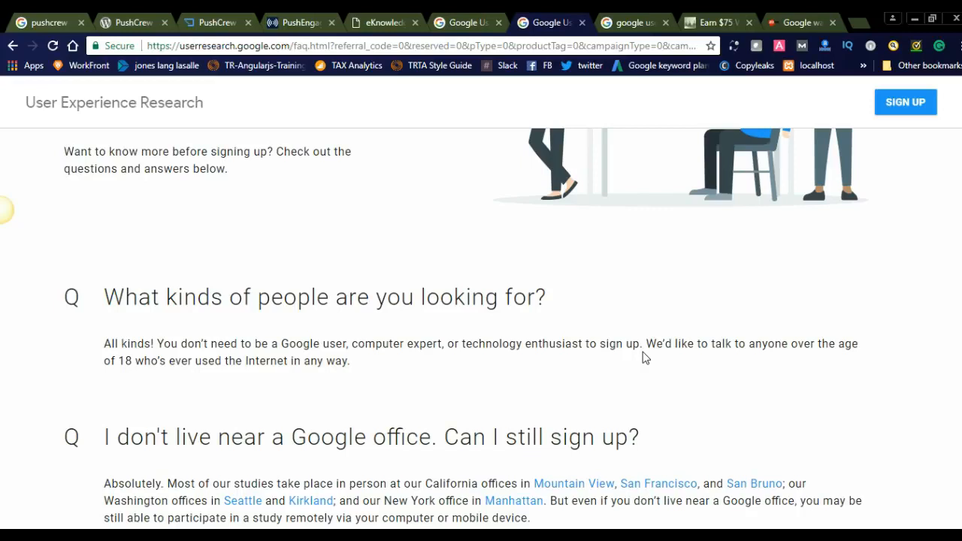
pyautogui.moveTo(445, 326)
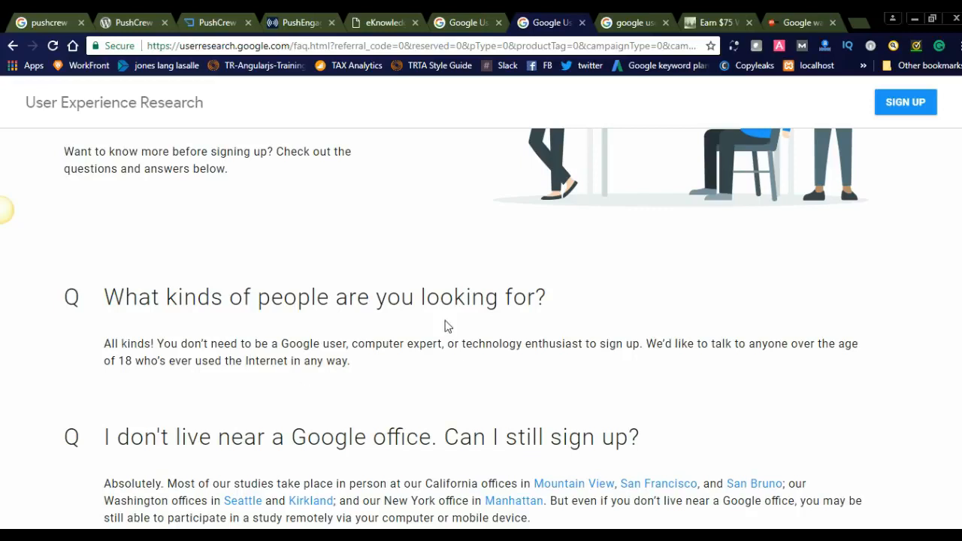
pyautogui.moveTo(789, 362)
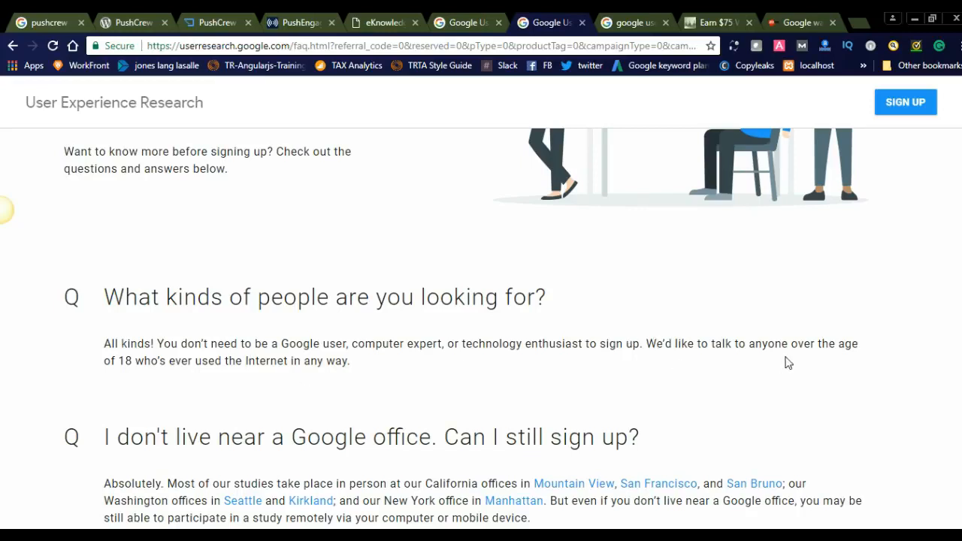
pyautogui.moveTo(166, 404)
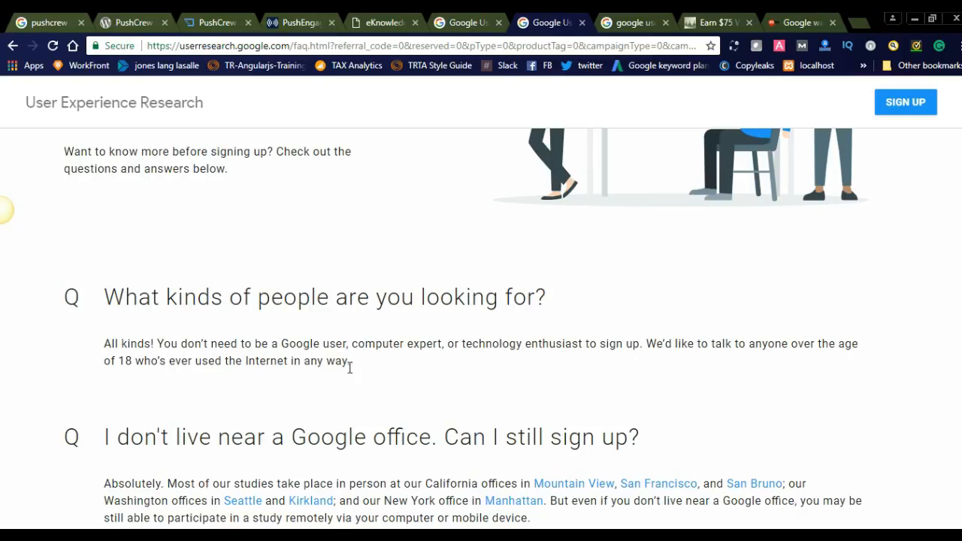
pyautogui.scroll(-3)
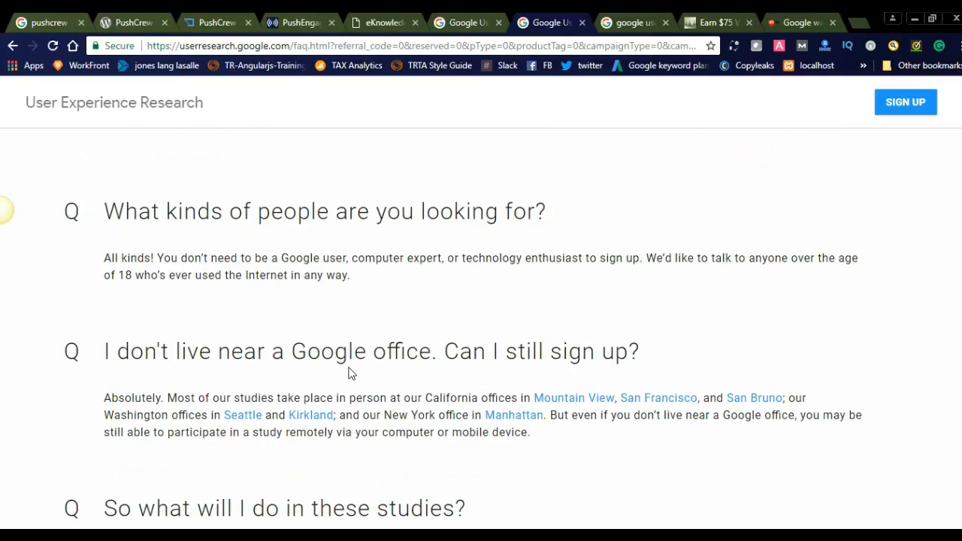
pyautogui.moveTo(427, 382)
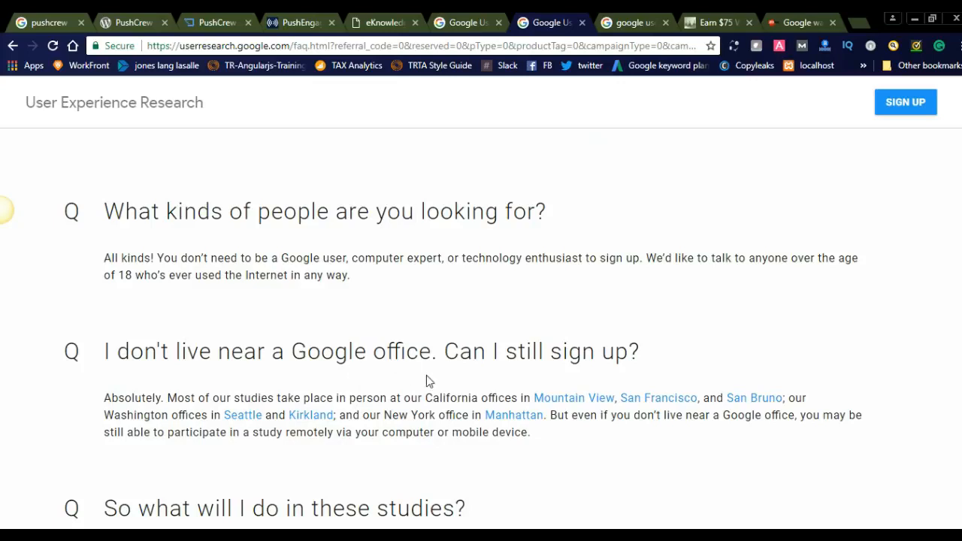
pyautogui.moveTo(51, 466)
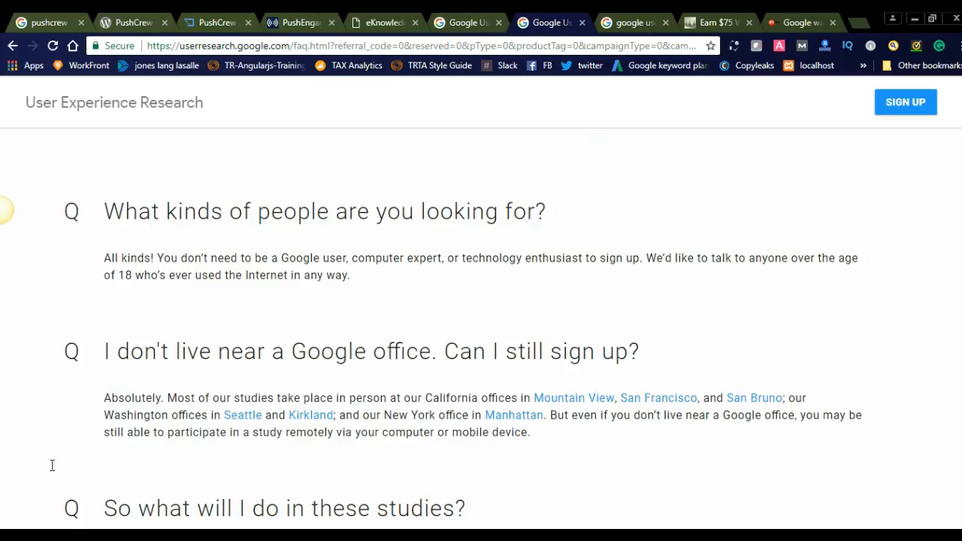
pyautogui.moveTo(214, 394)
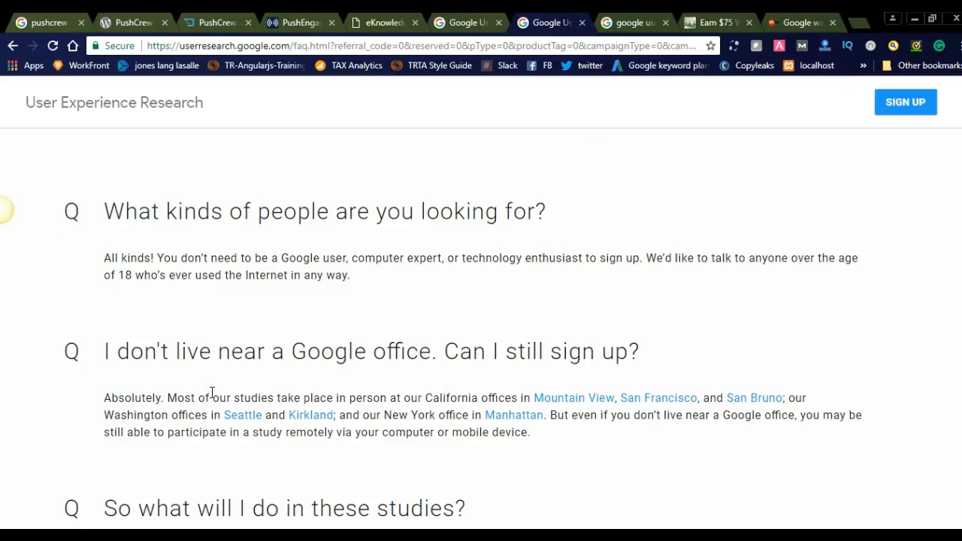
pyautogui.moveTo(211, 439)
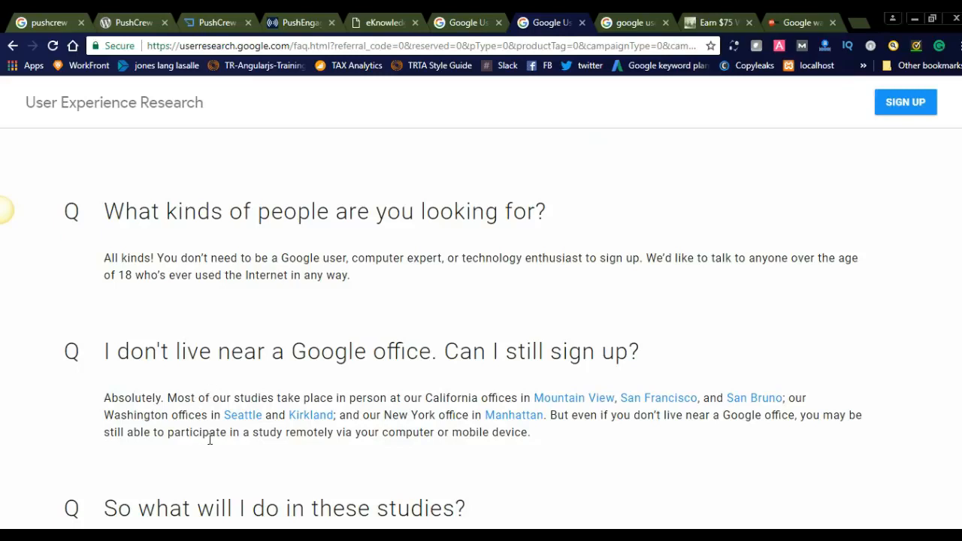
pyautogui.moveTo(256, 358)
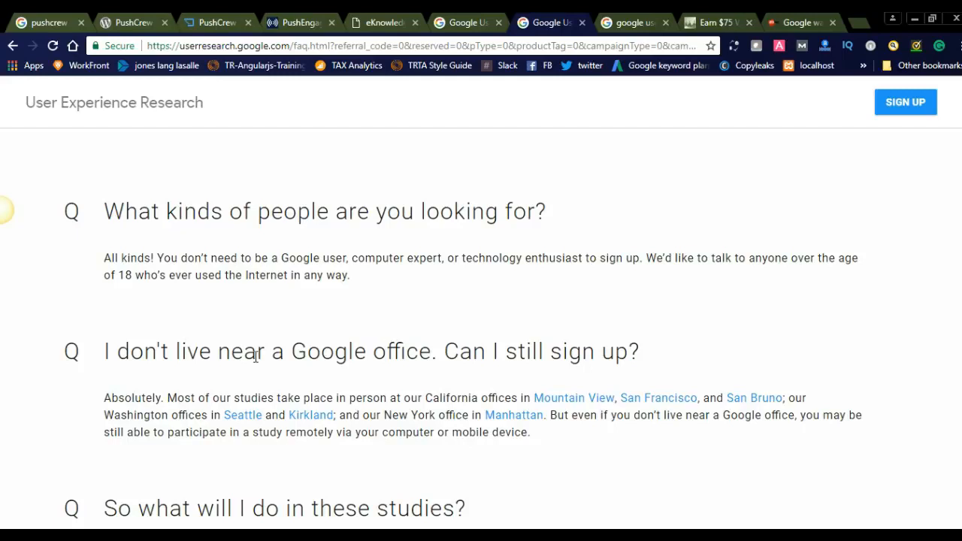
pyautogui.moveTo(333, 397)
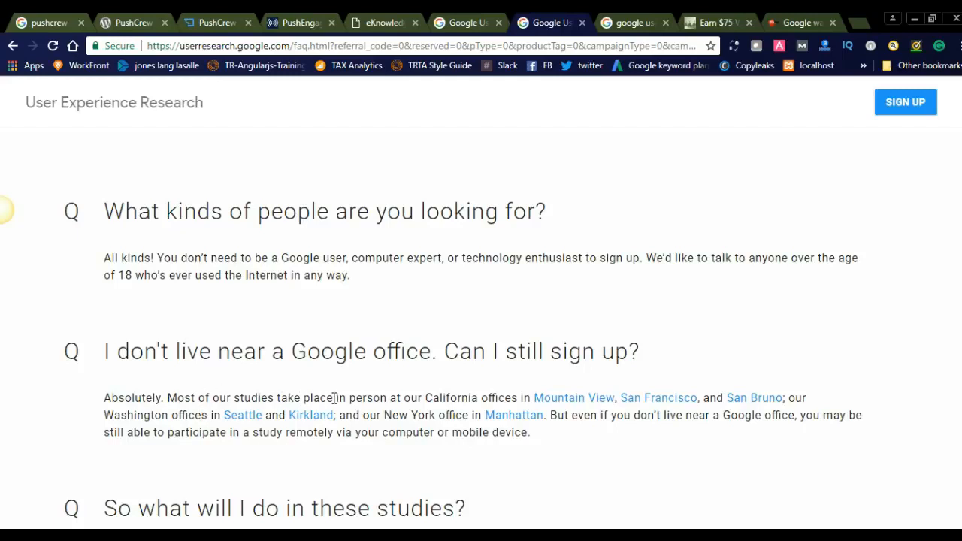
pyautogui.moveTo(522, 400)
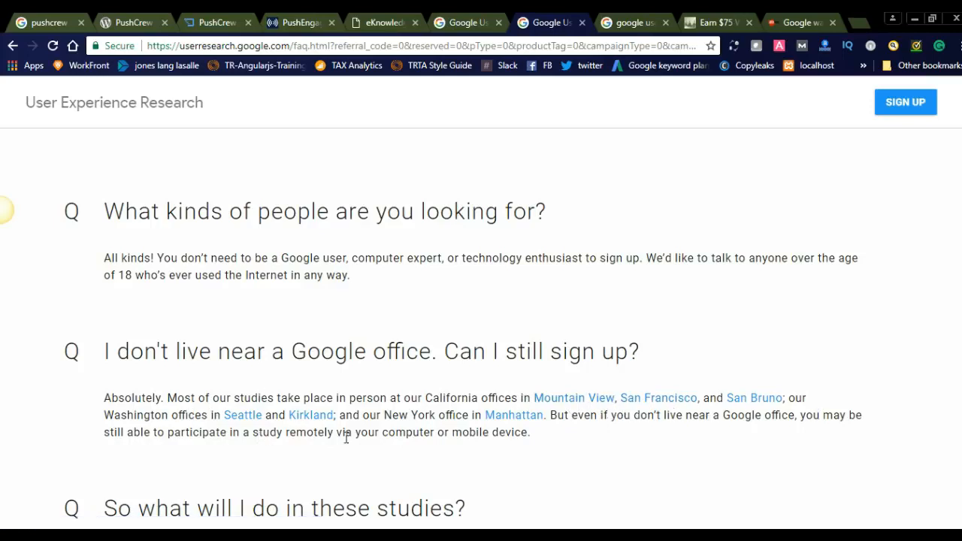
pyautogui.moveTo(574, 436)
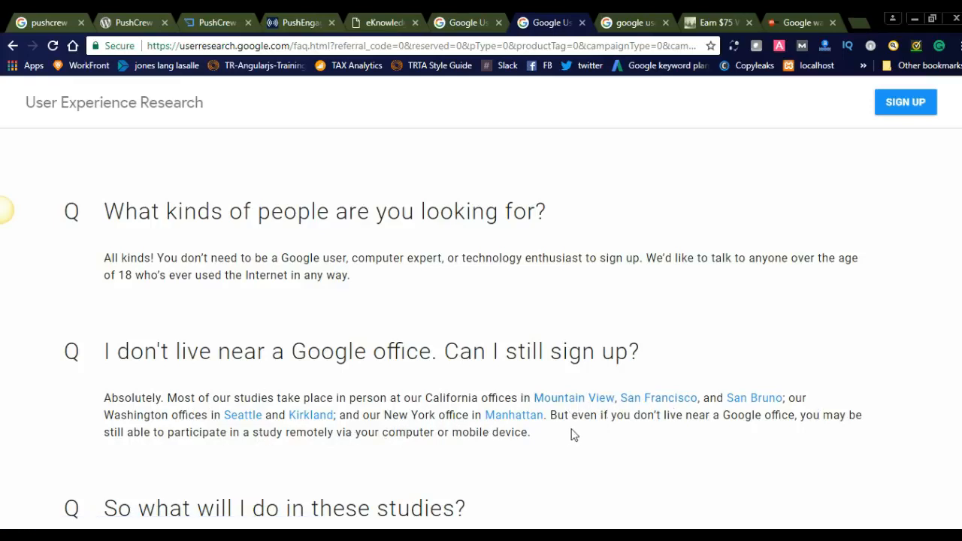
pyautogui.moveTo(700, 430)
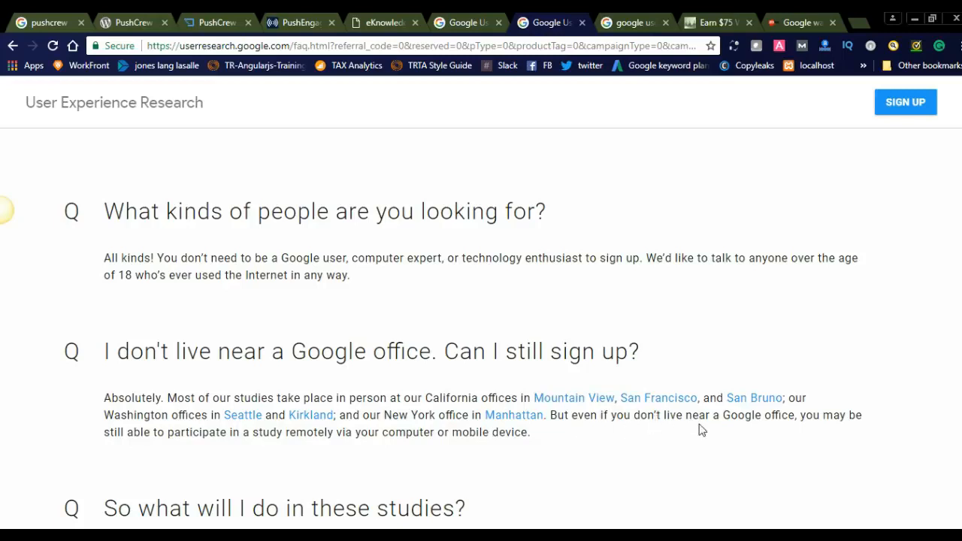
pyautogui.moveTo(294, 384)
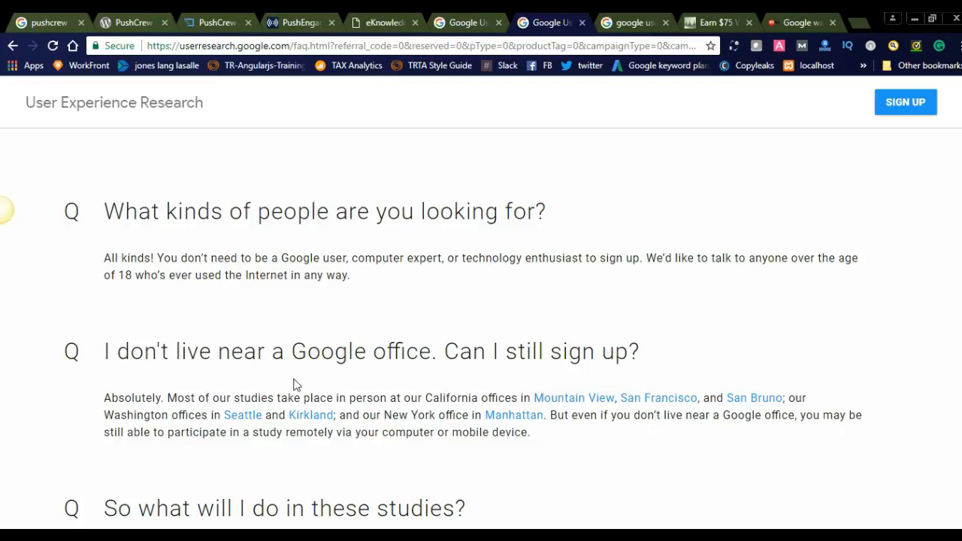
pyautogui.moveTo(273, 454)
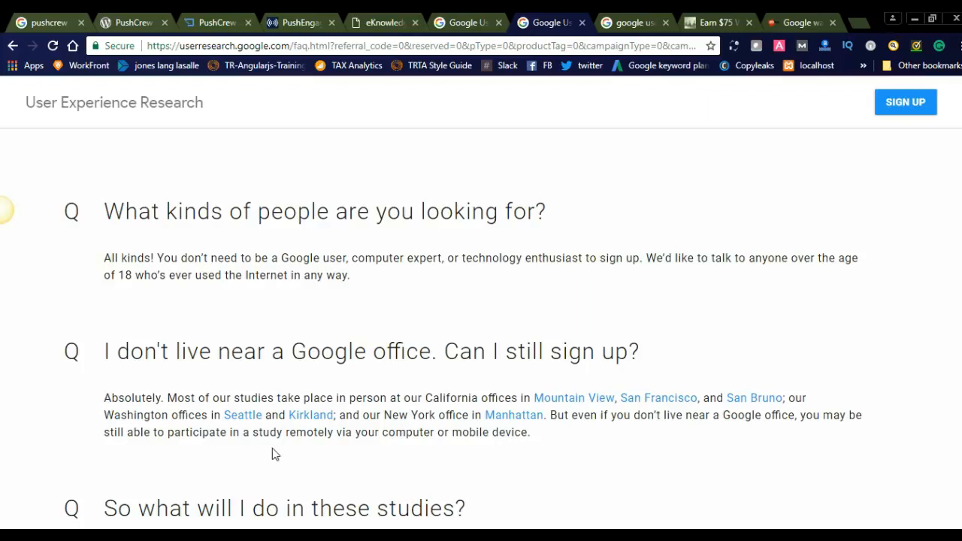
pyautogui.moveTo(443, 450)
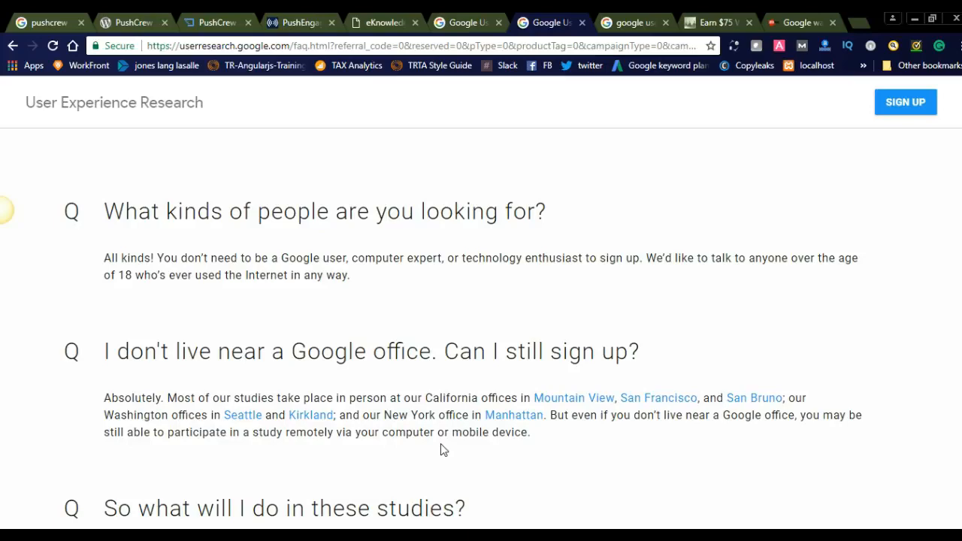
# - Scroll the FAQ to 'So what will I do in these studies?' listing usability, remote, field studies and surveys
pyautogui.scroll(-3)
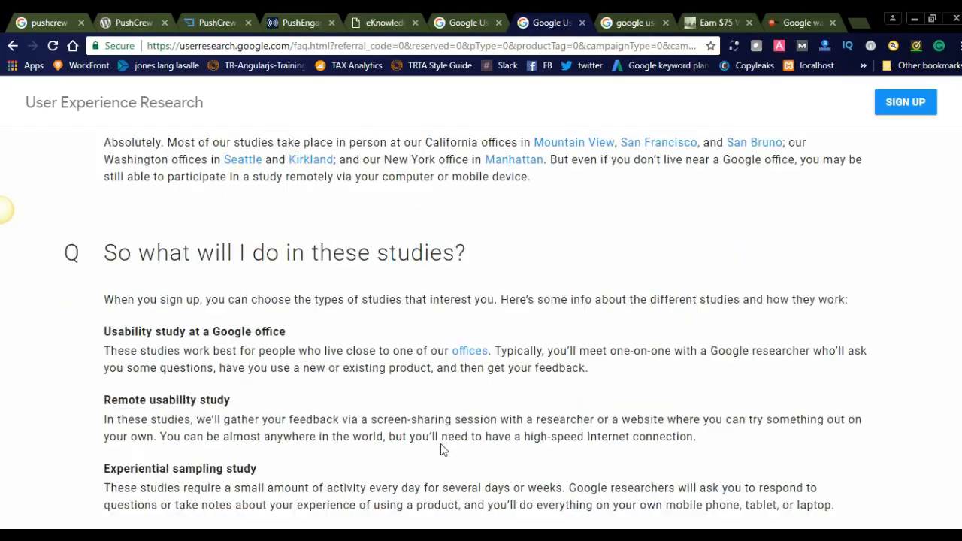
pyautogui.scroll(-3)
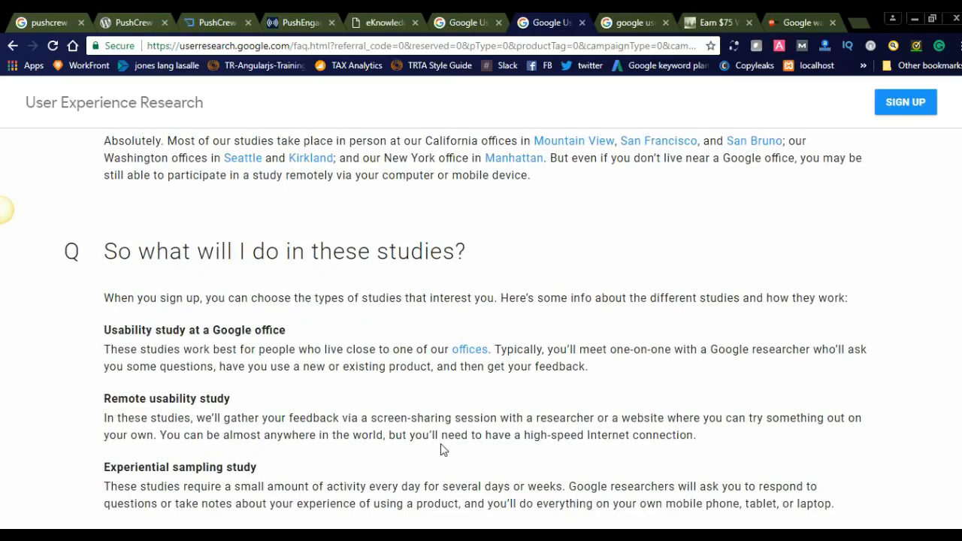
pyautogui.scroll(-3)
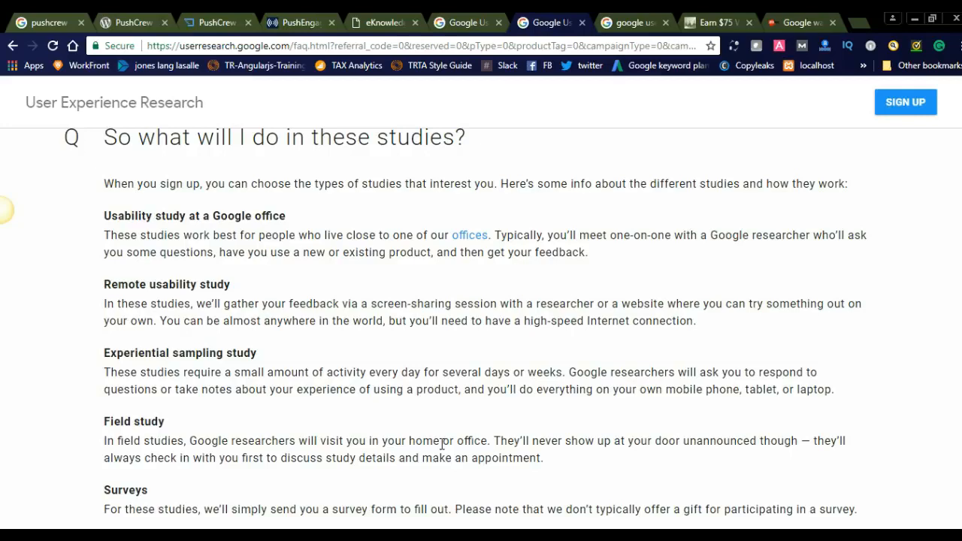
# - Scroll to the 'What's the time commitment?' and 'How soon will you contact me?' answers
pyautogui.scroll(-3)
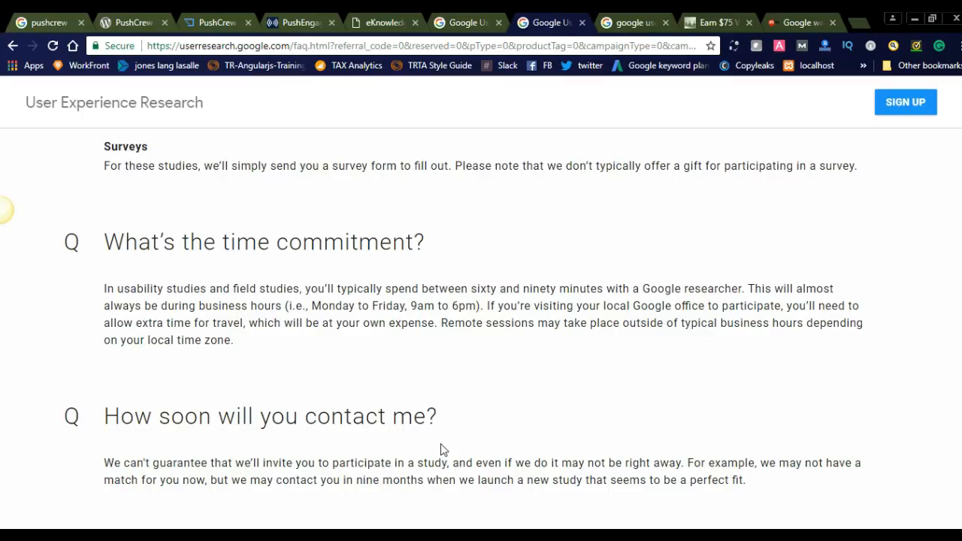
# - Scroll to the FAQ's end with the opt-out and 'I'm ready to sign up' questions
pyautogui.scroll(-3)
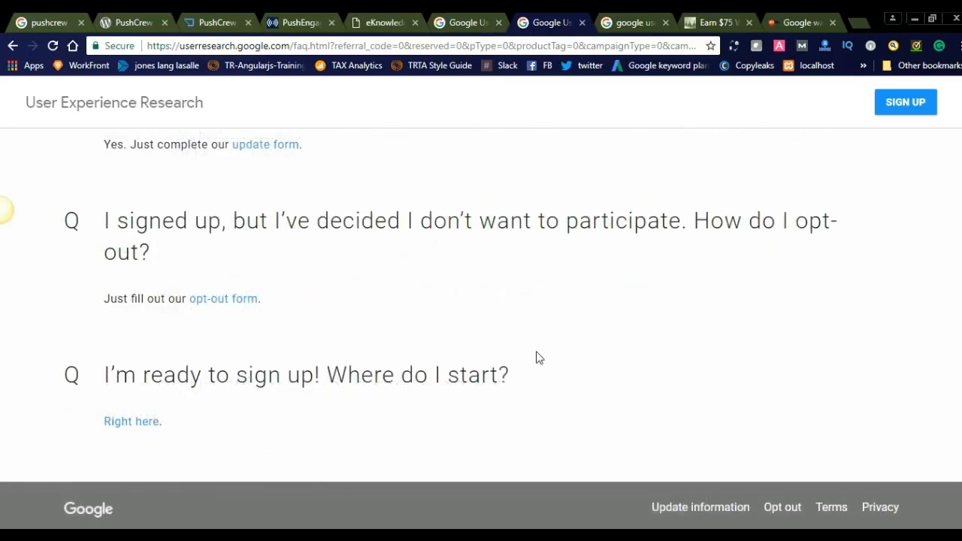
pyautogui.moveTo(337, 248)
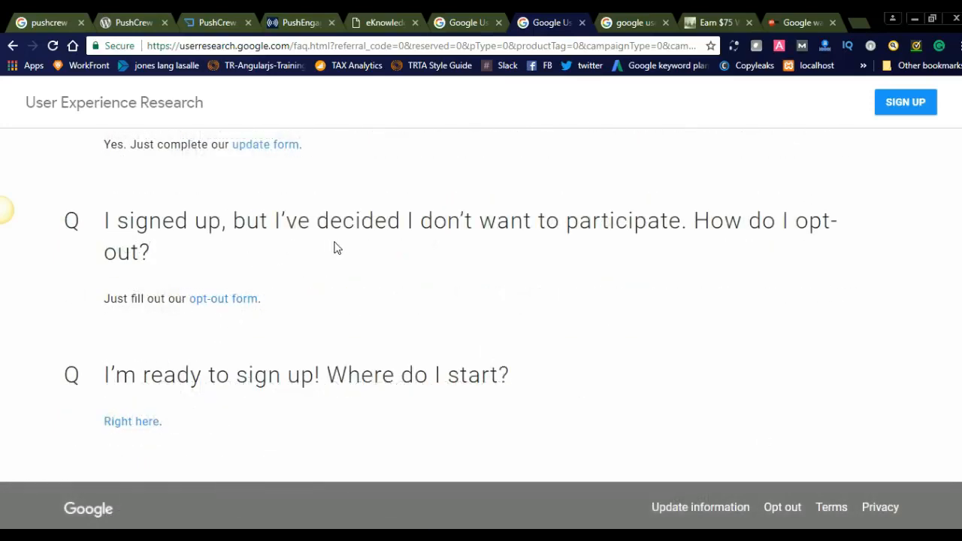
pyautogui.moveTo(720, 265)
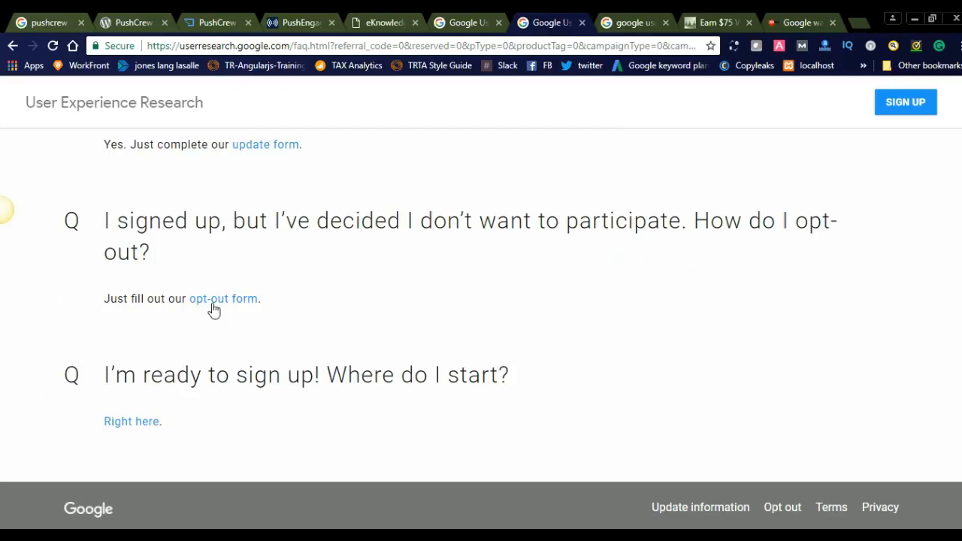
pyautogui.moveTo(448, 301)
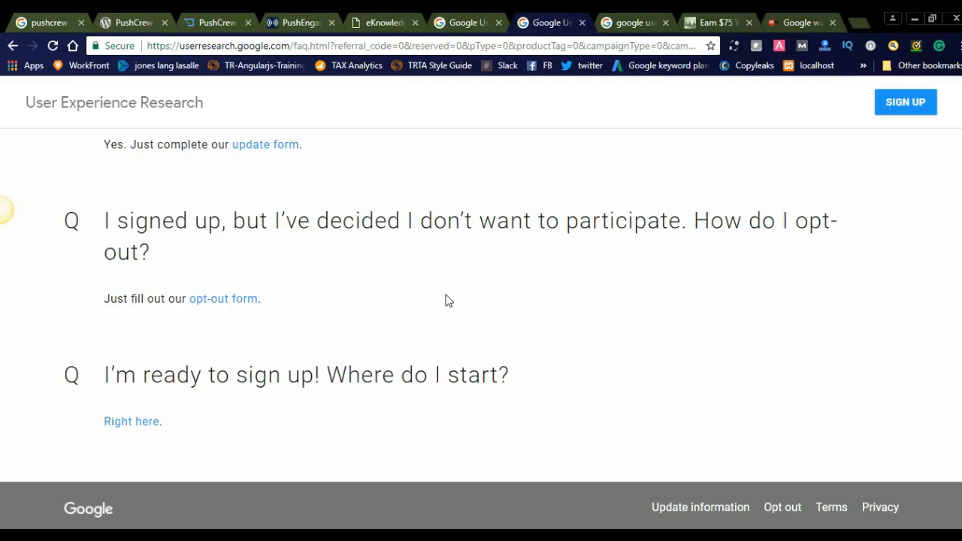
pyautogui.moveTo(330, 275)
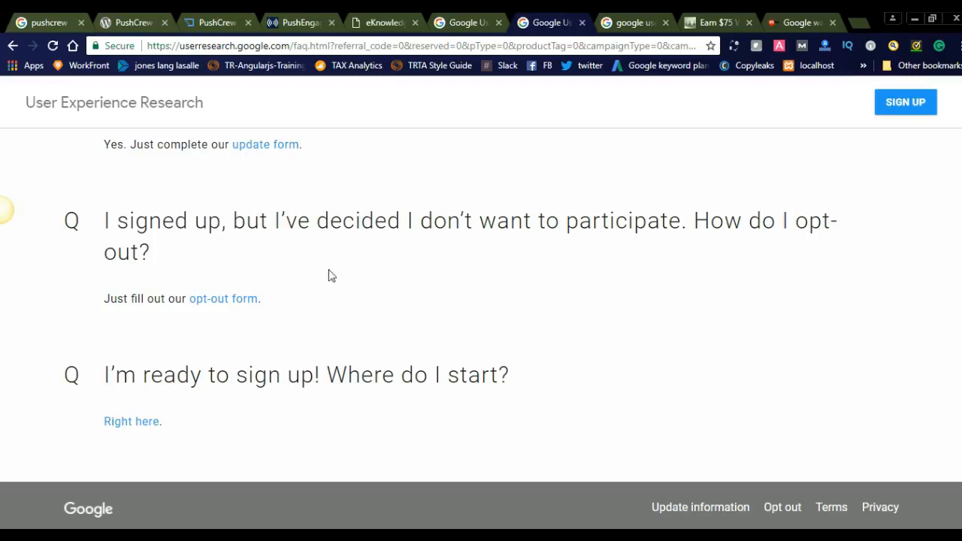
pyautogui.moveTo(337, 273)
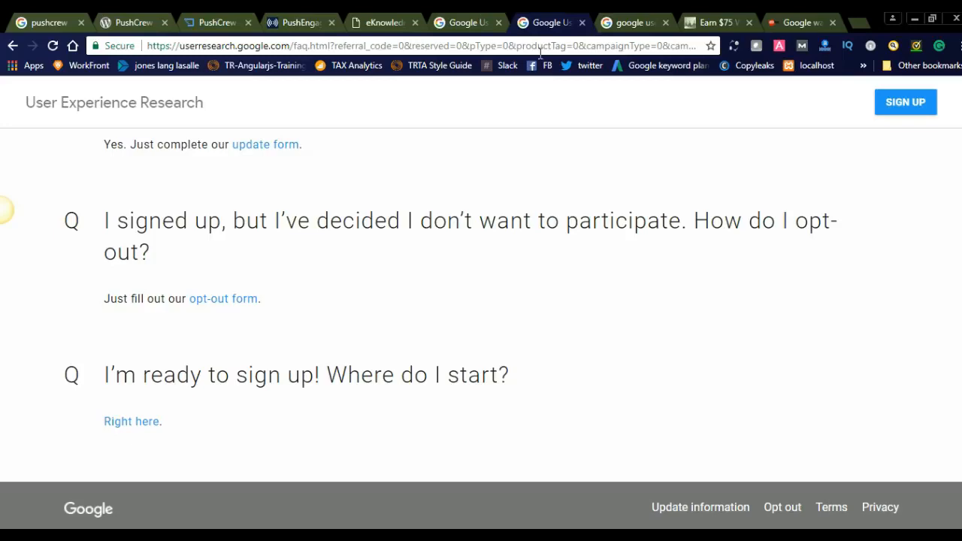
pyautogui.moveTo(714, 22)
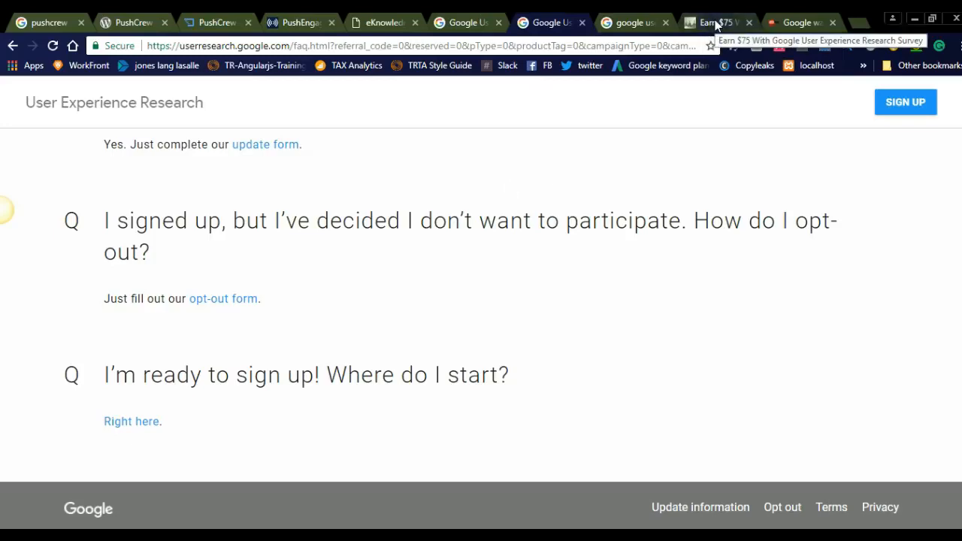
# - Switch to the Search Engine Roundtable tab 'Earn $75 With Google User Experience Research Survey'
pyautogui.click(800, 22)
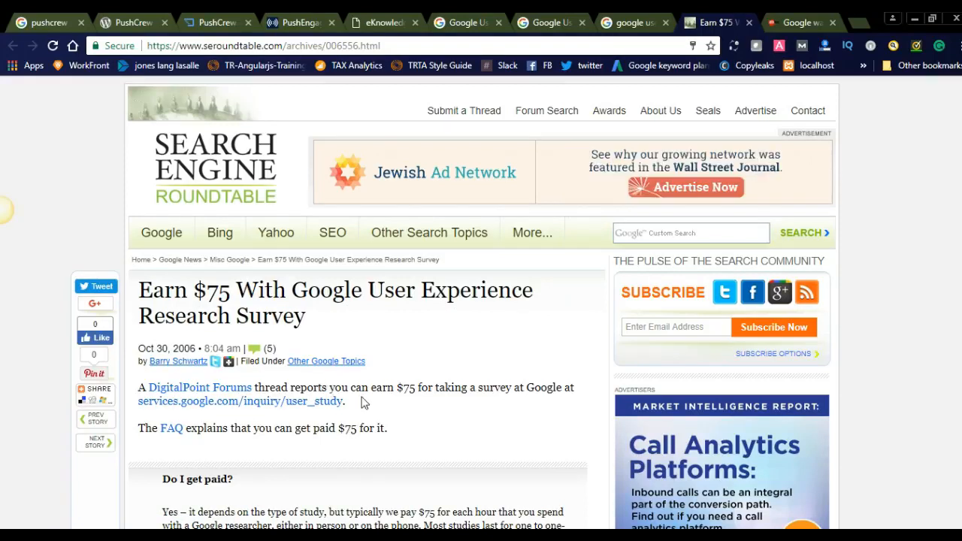
pyautogui.moveTo(418, 399)
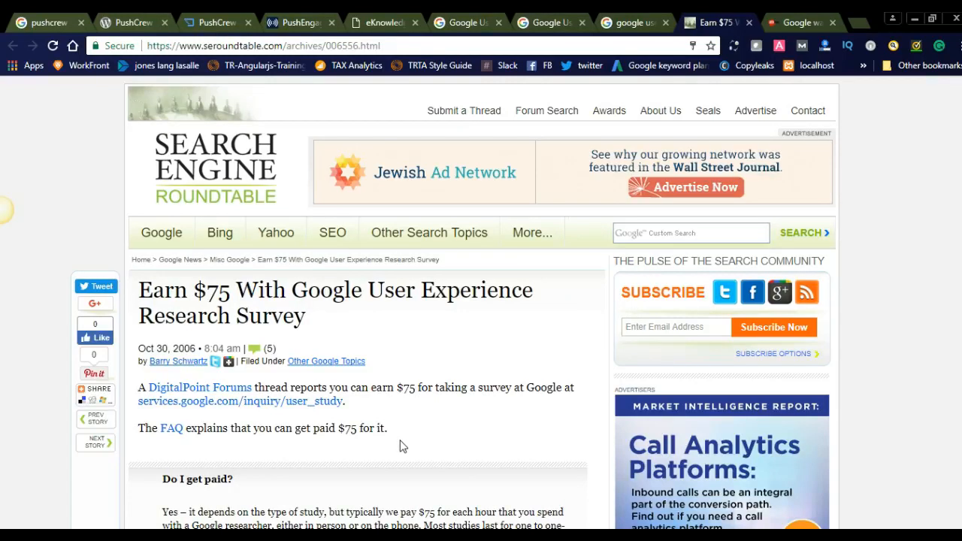
pyautogui.moveTo(800, 23)
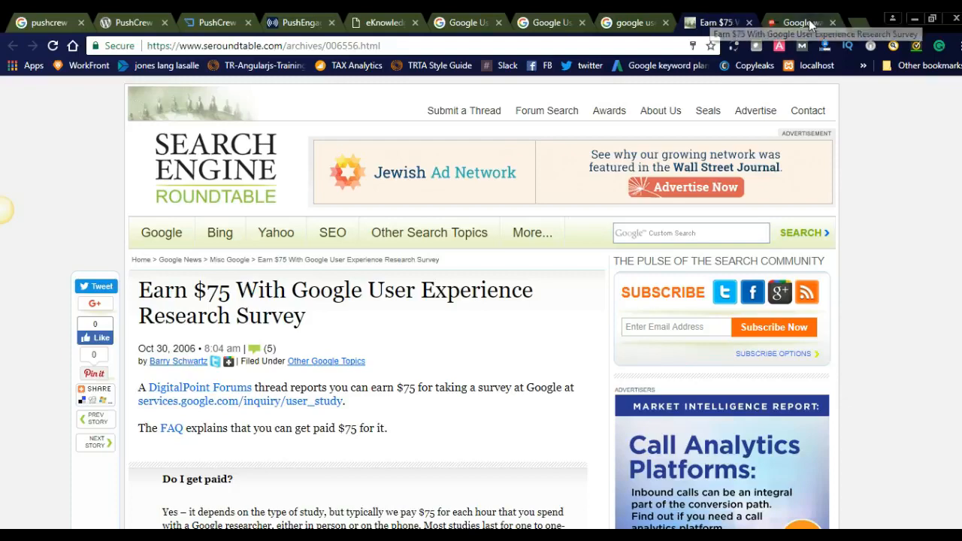
# - Switch to the ZDNet usability article and scroll to the 'Do I get paid?' $75-per-hour paragraph
pyautogui.click(800, 22)
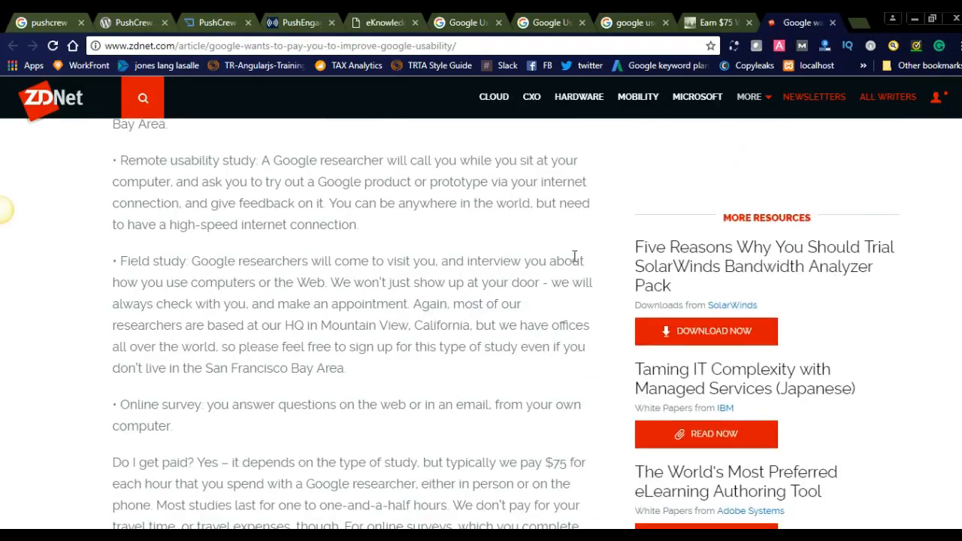
pyautogui.scroll(-3)
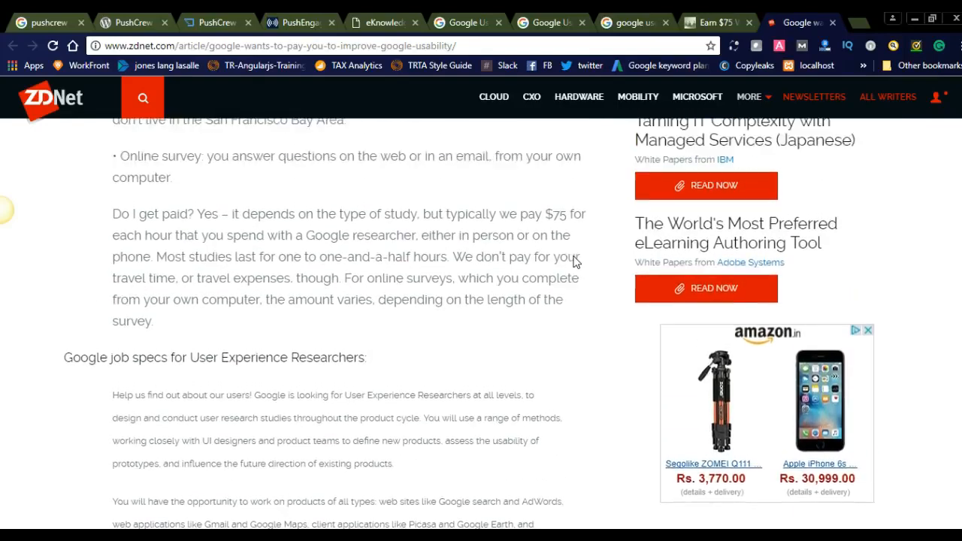
pyautogui.scroll(3)
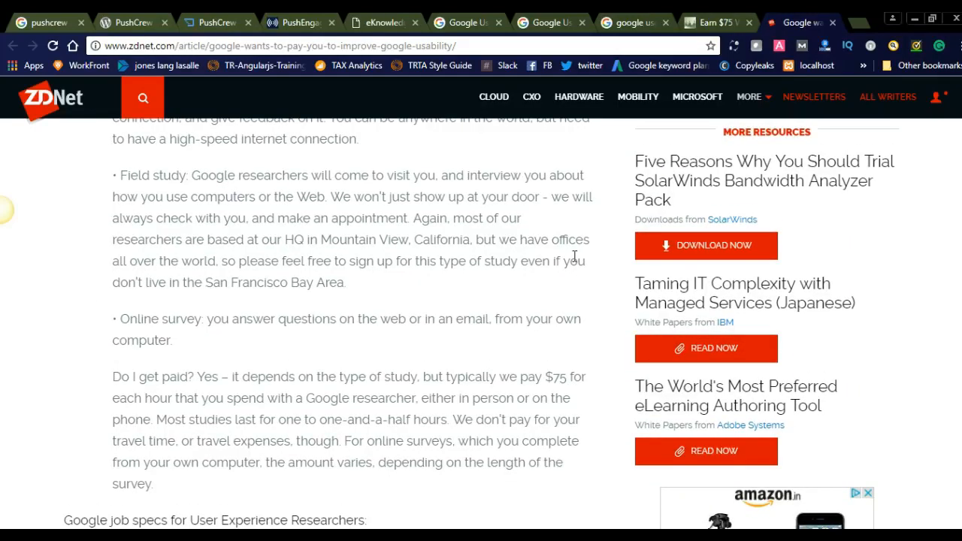